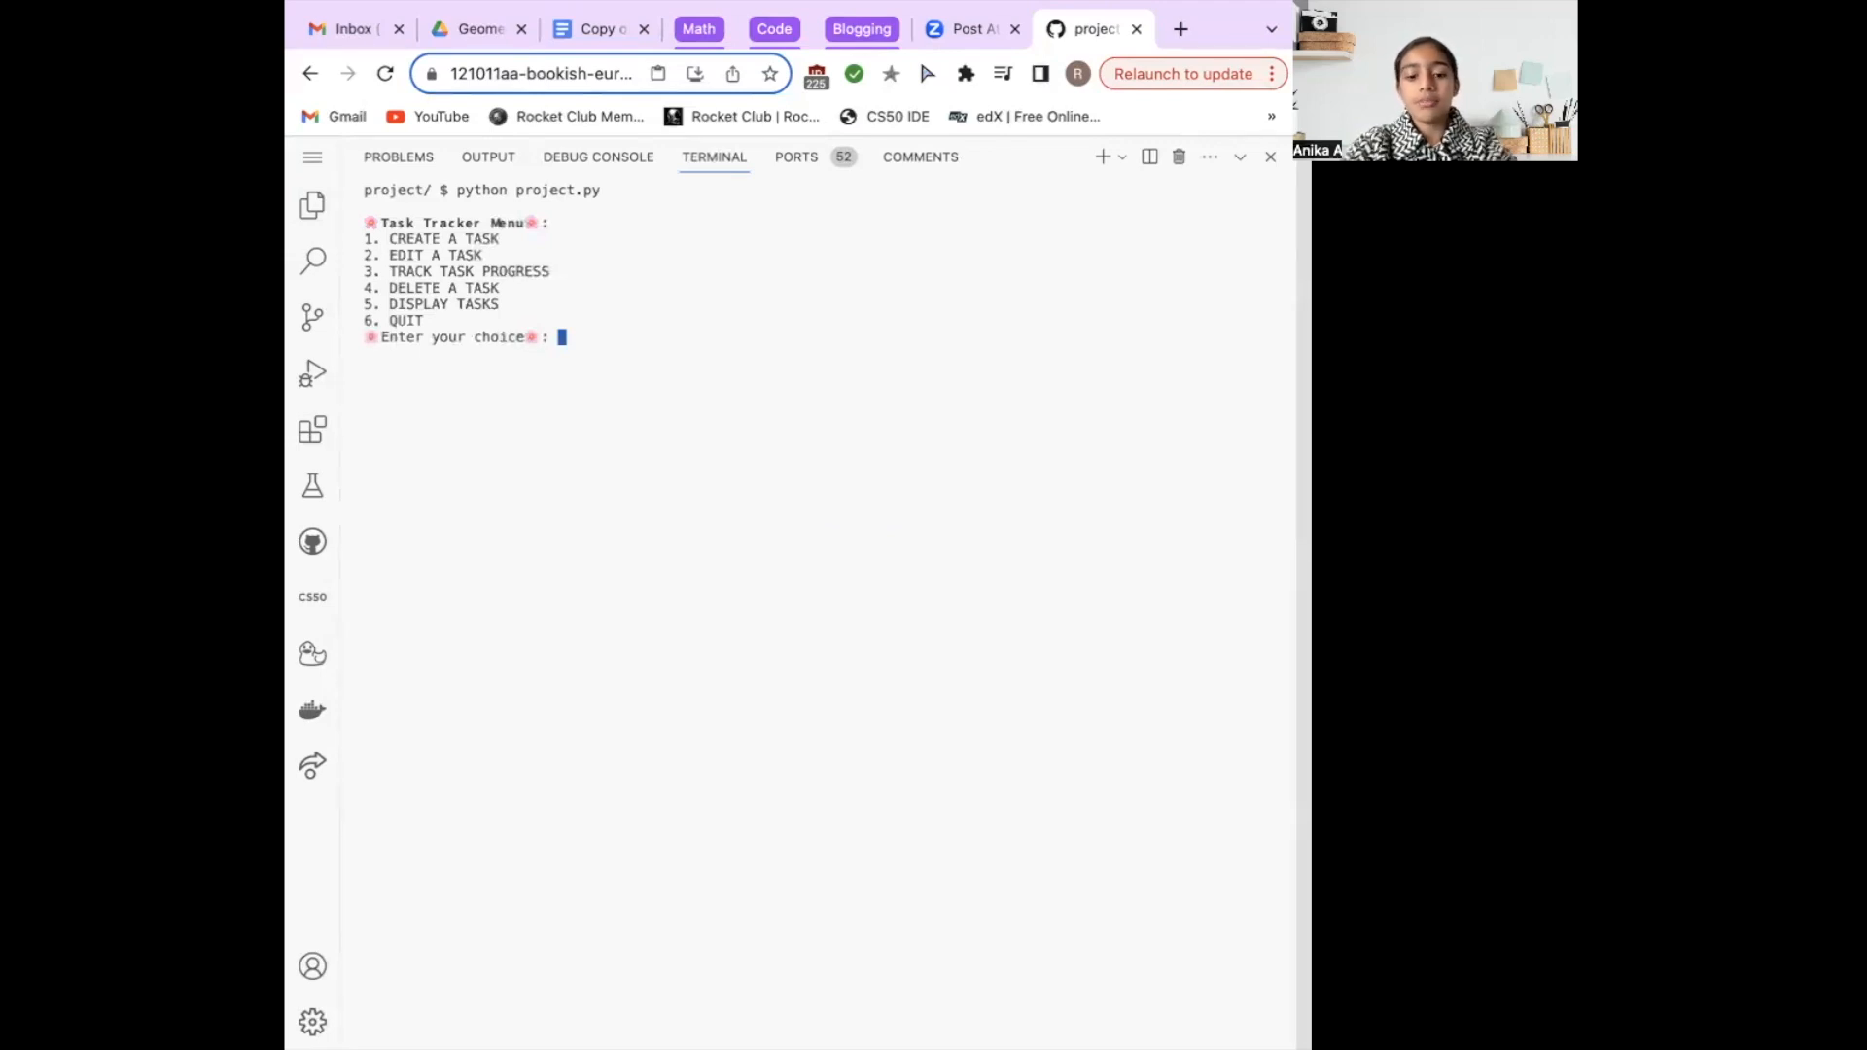
Step: Choose menu option 5 to display tasks; the tracker reports none found
type("5")
type("1")
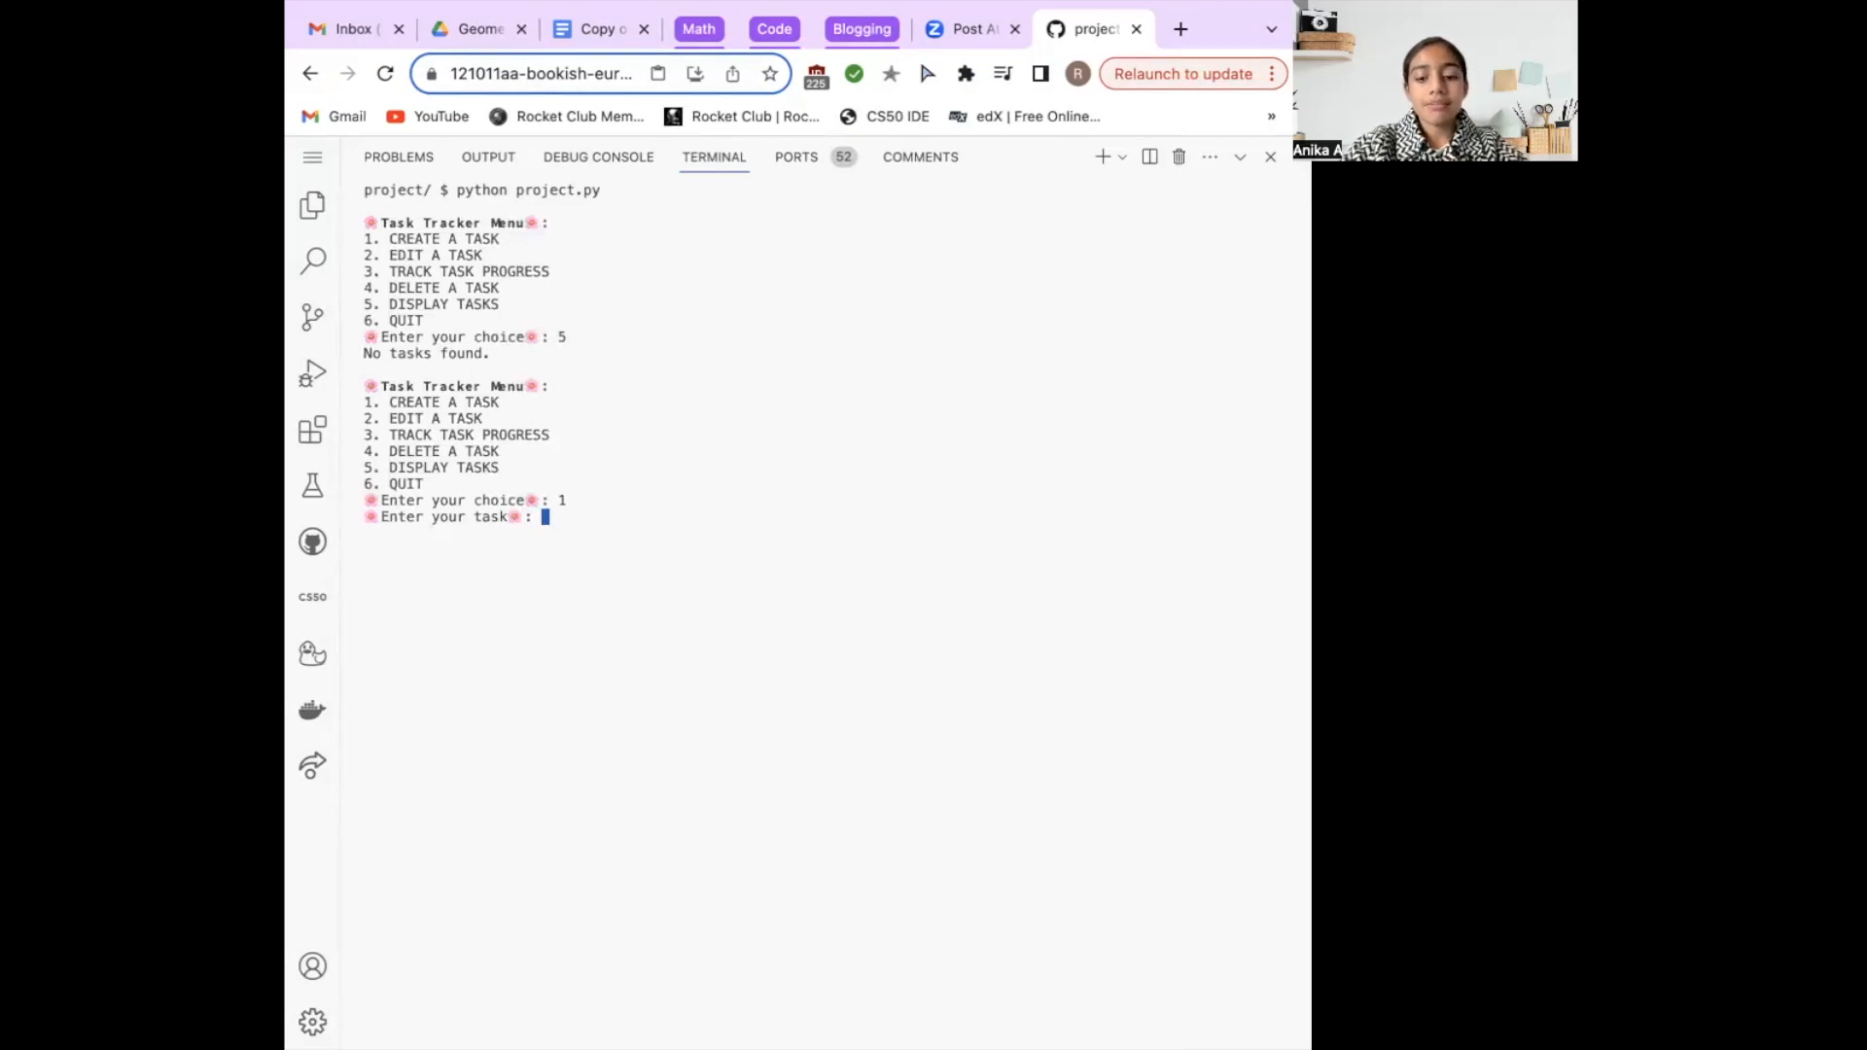
Step: Create a task named 'sleep', which receives task ID 0
type("sleep")
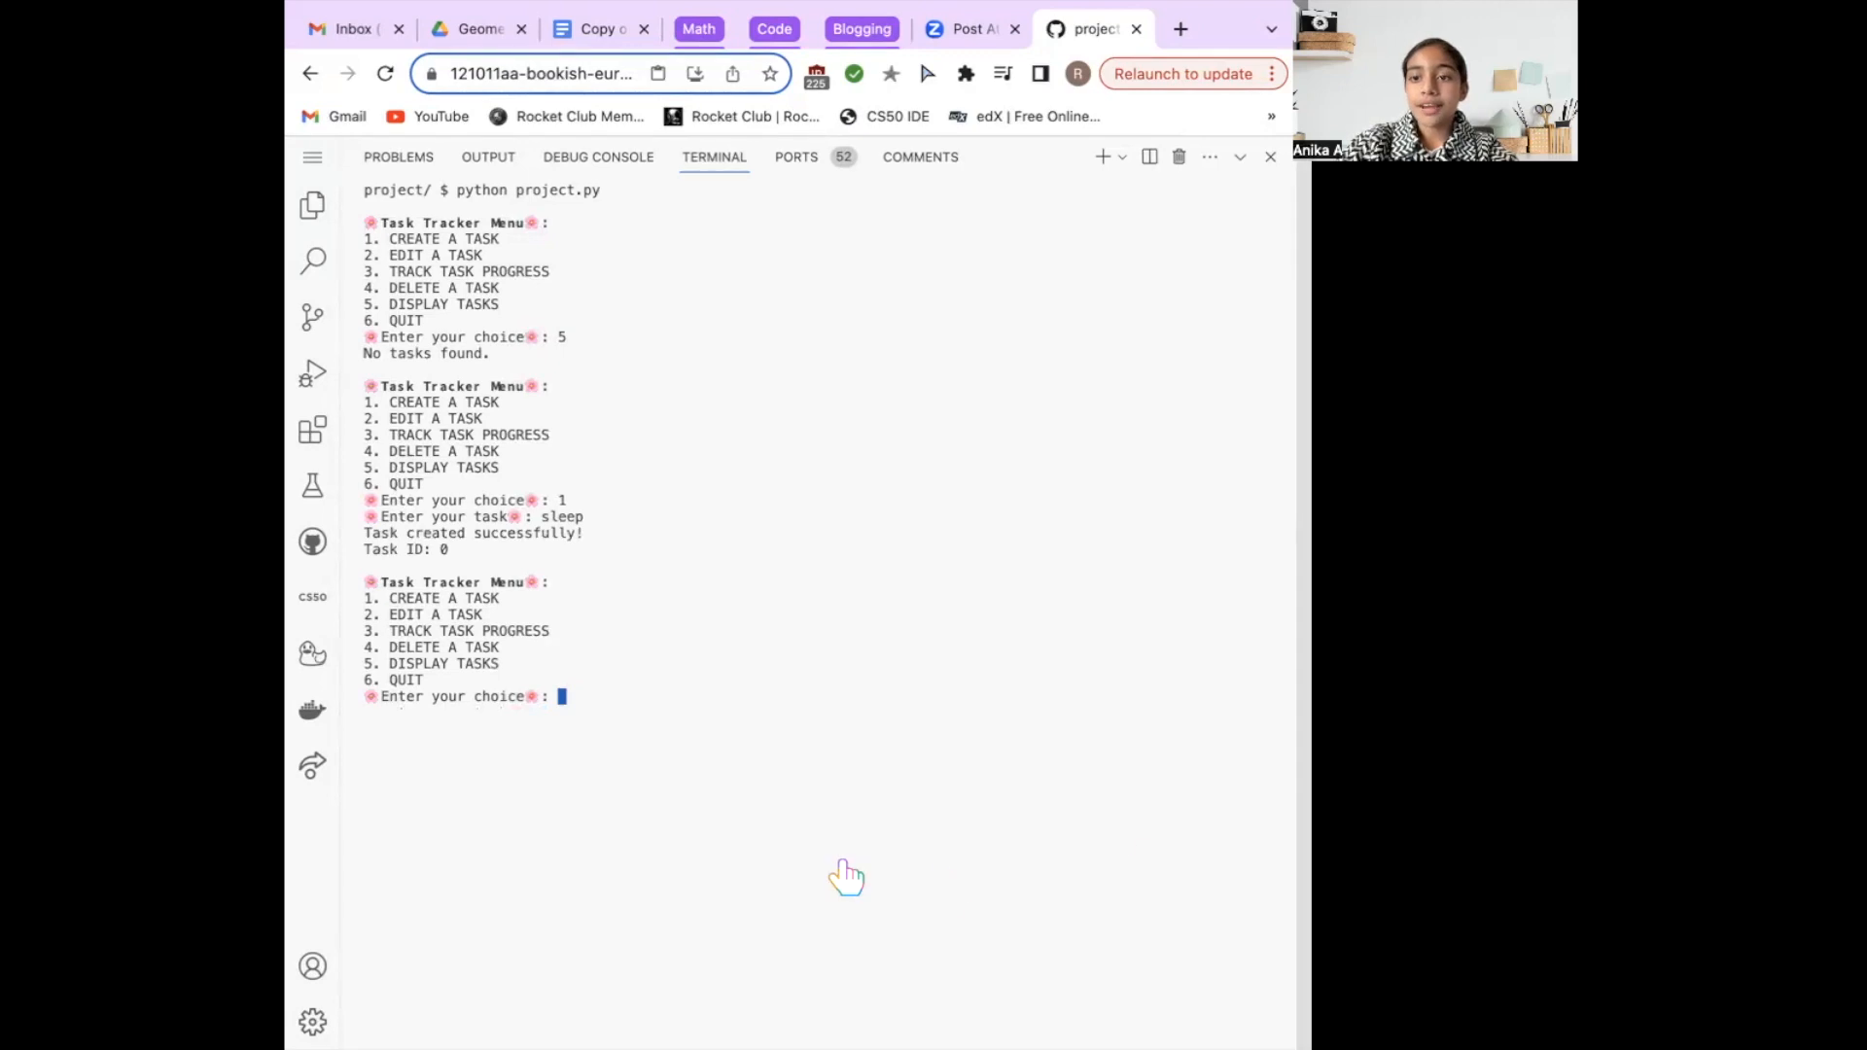
mouse_move(795, 816)
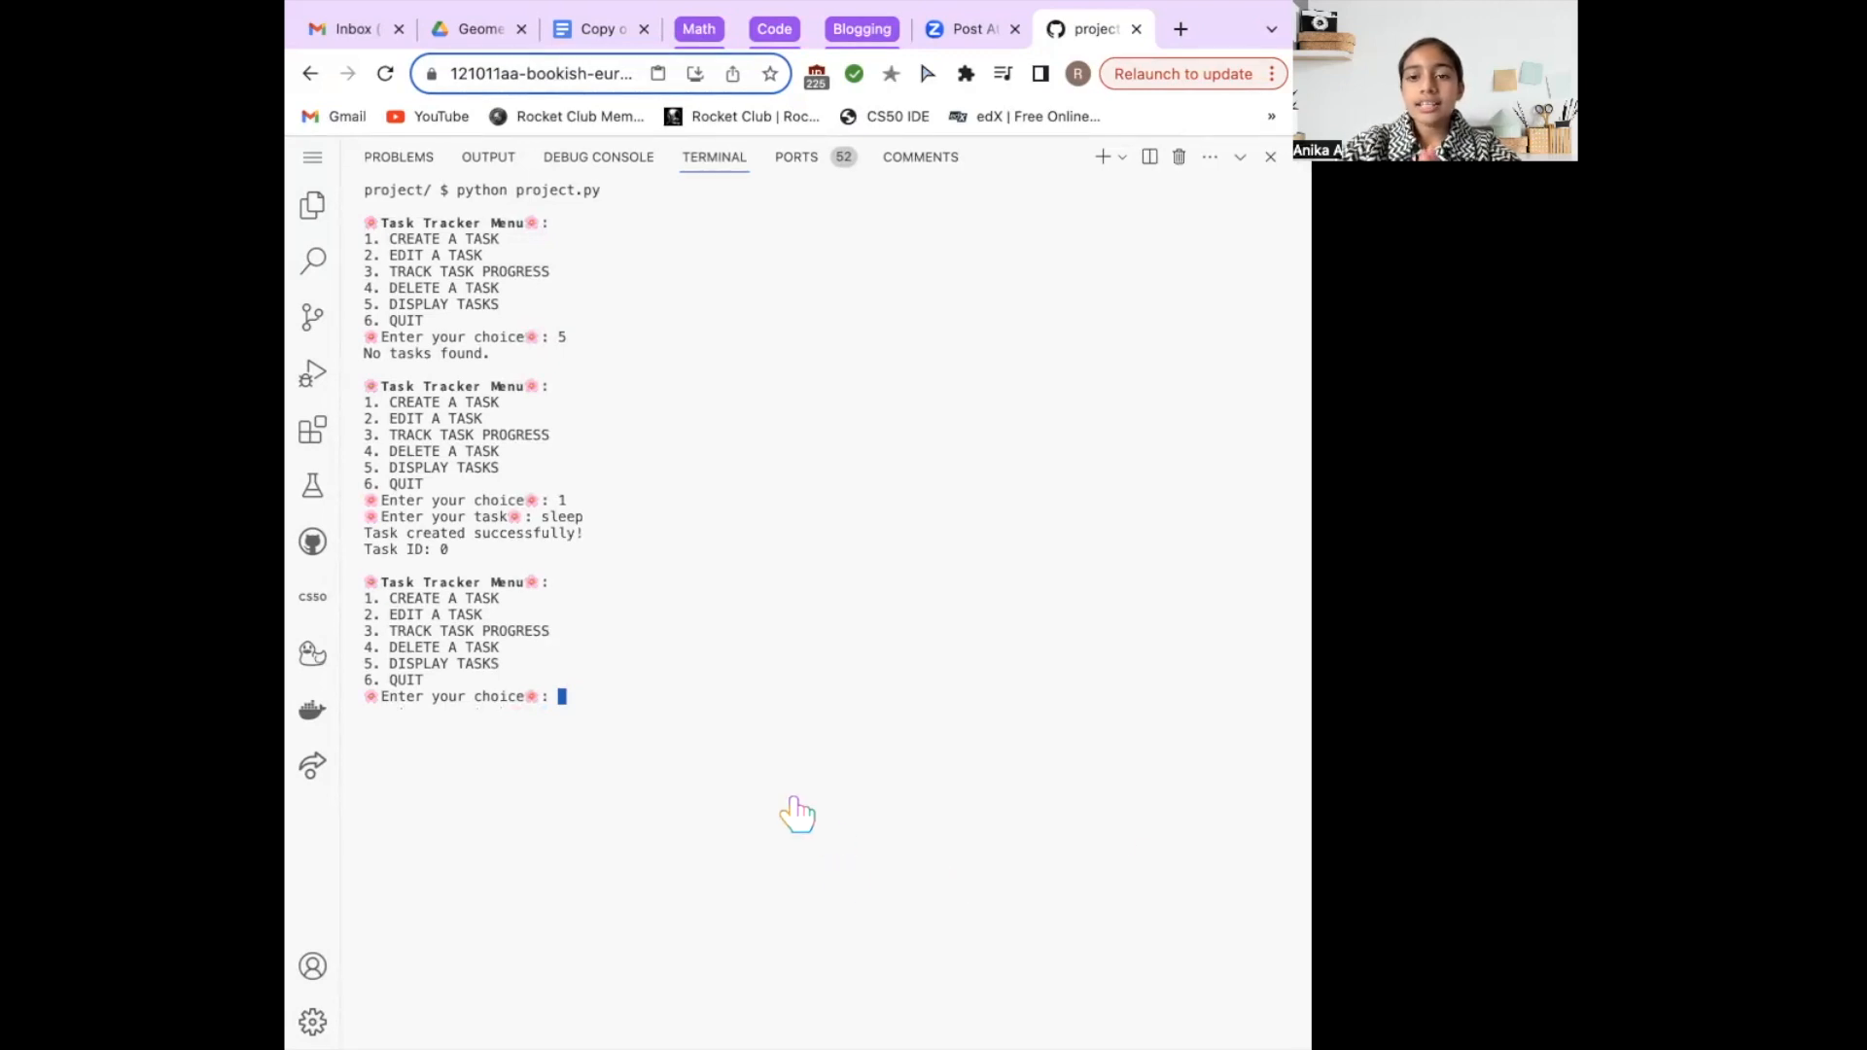
Step: Edit task 0 with option 2, changing its name from 'sleep' to 'eat'
type("2")
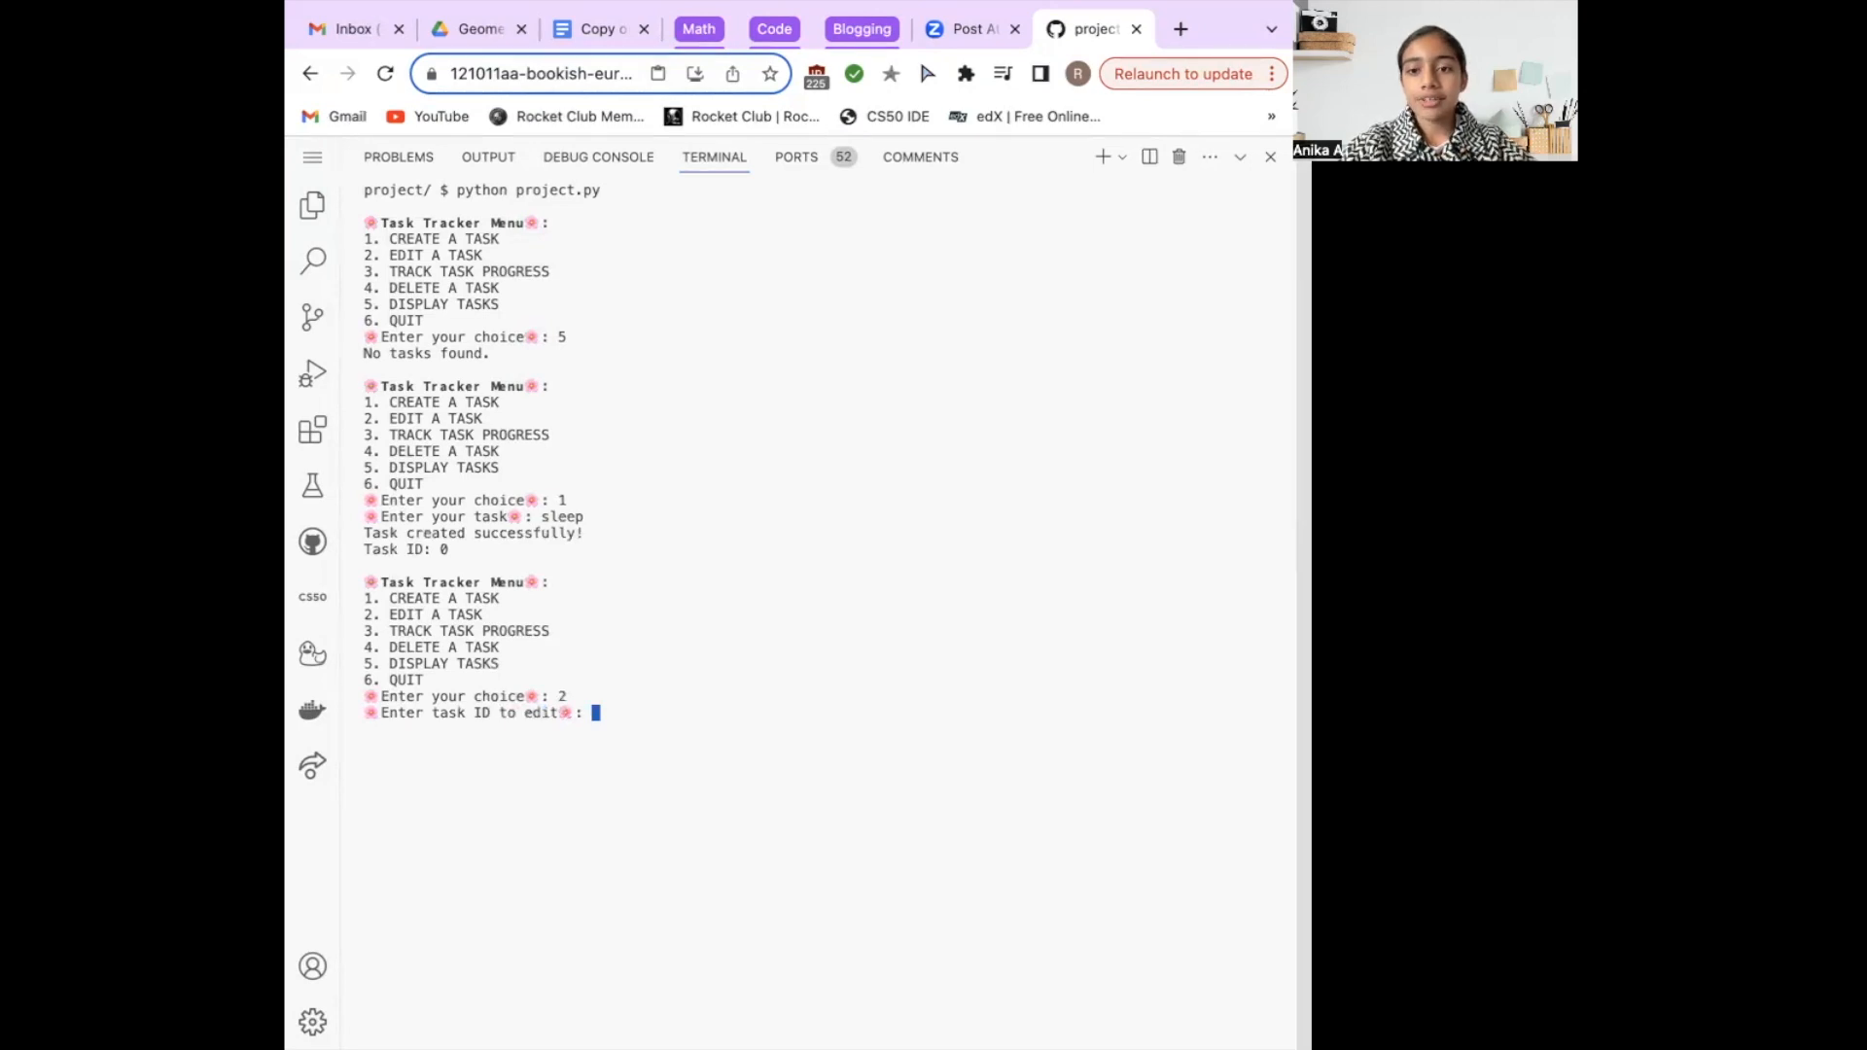
type("0")
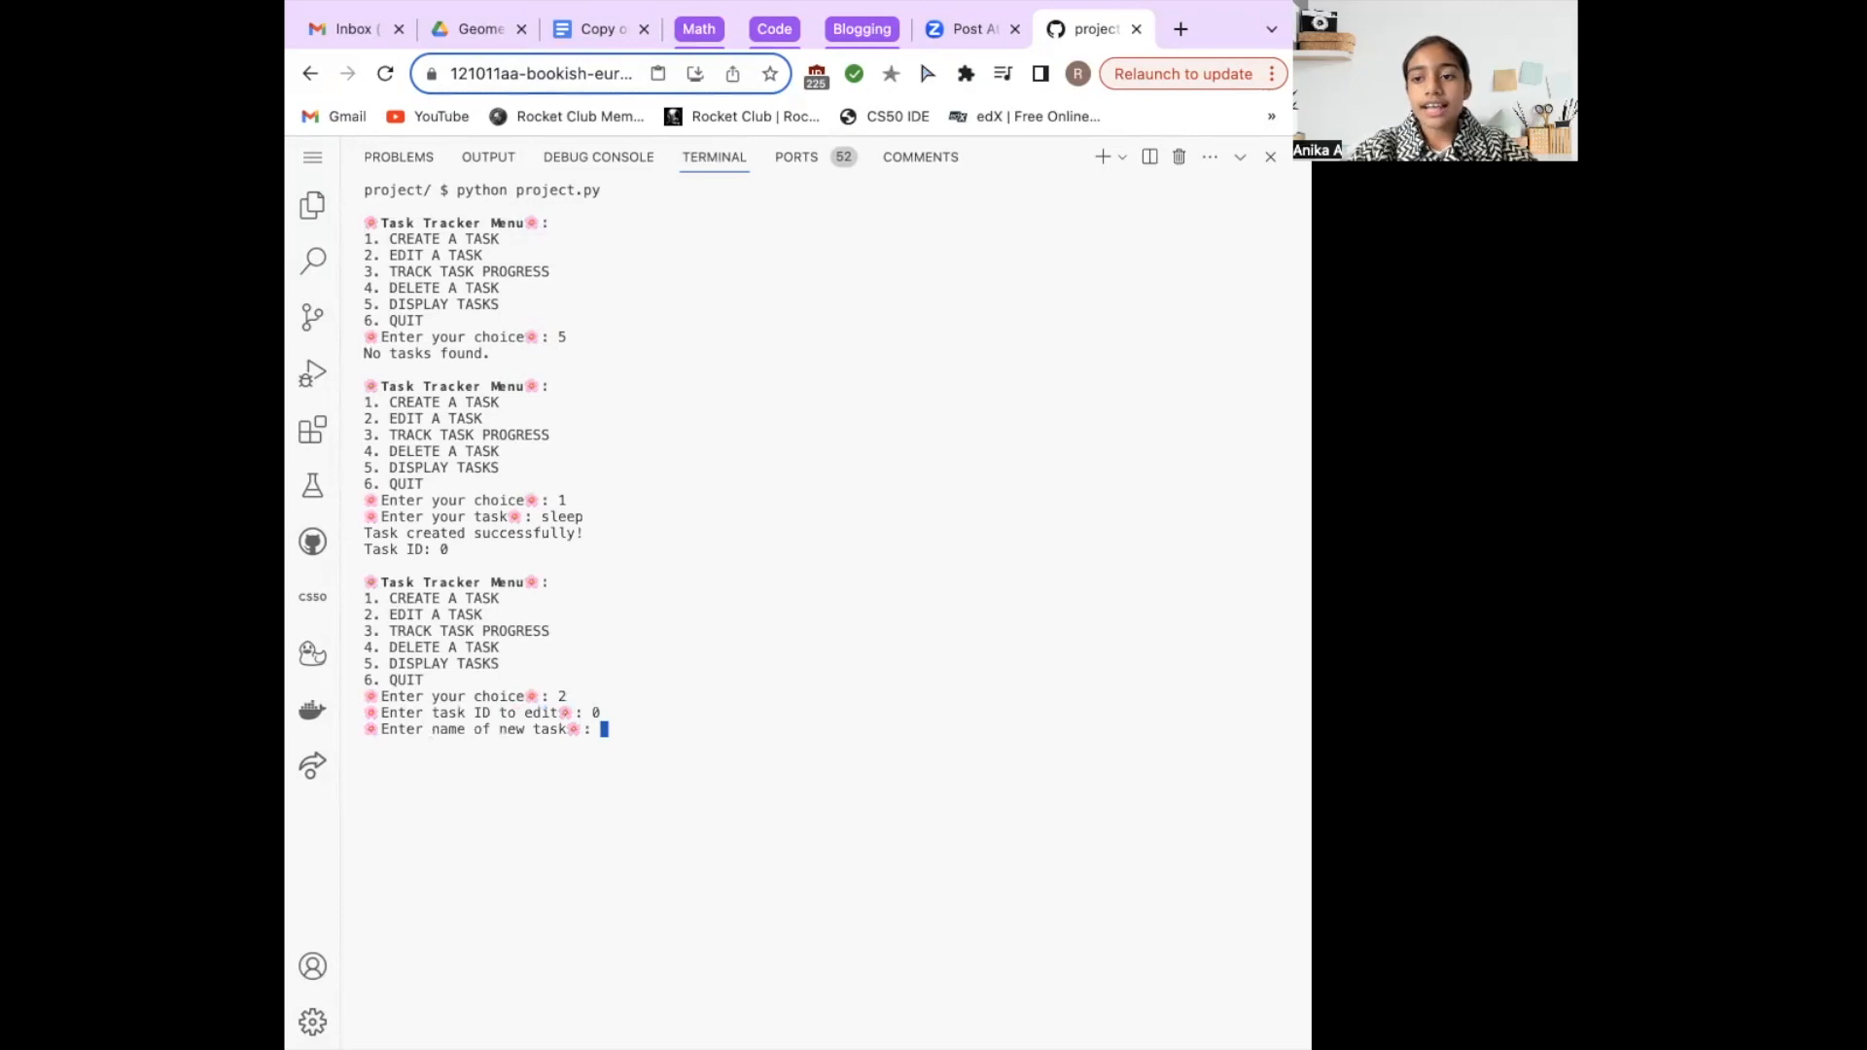
type("eat")
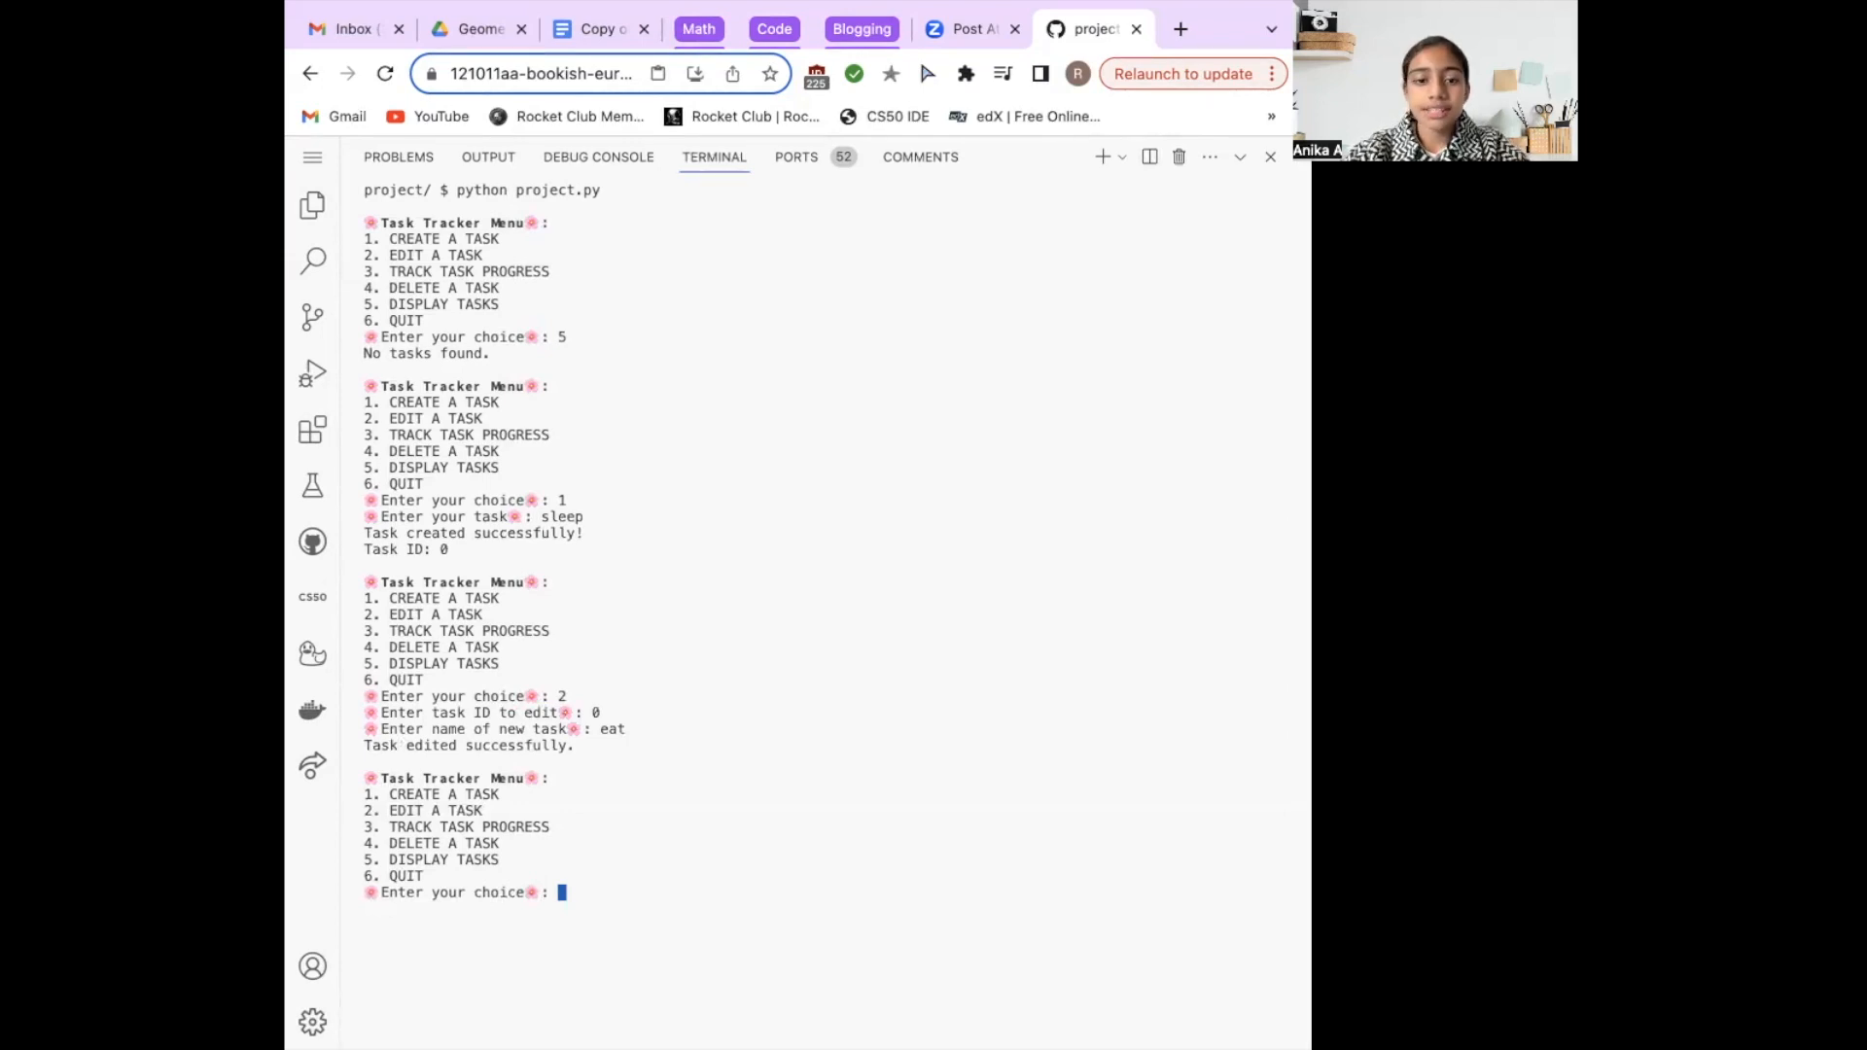
mouse_move(715, 849)
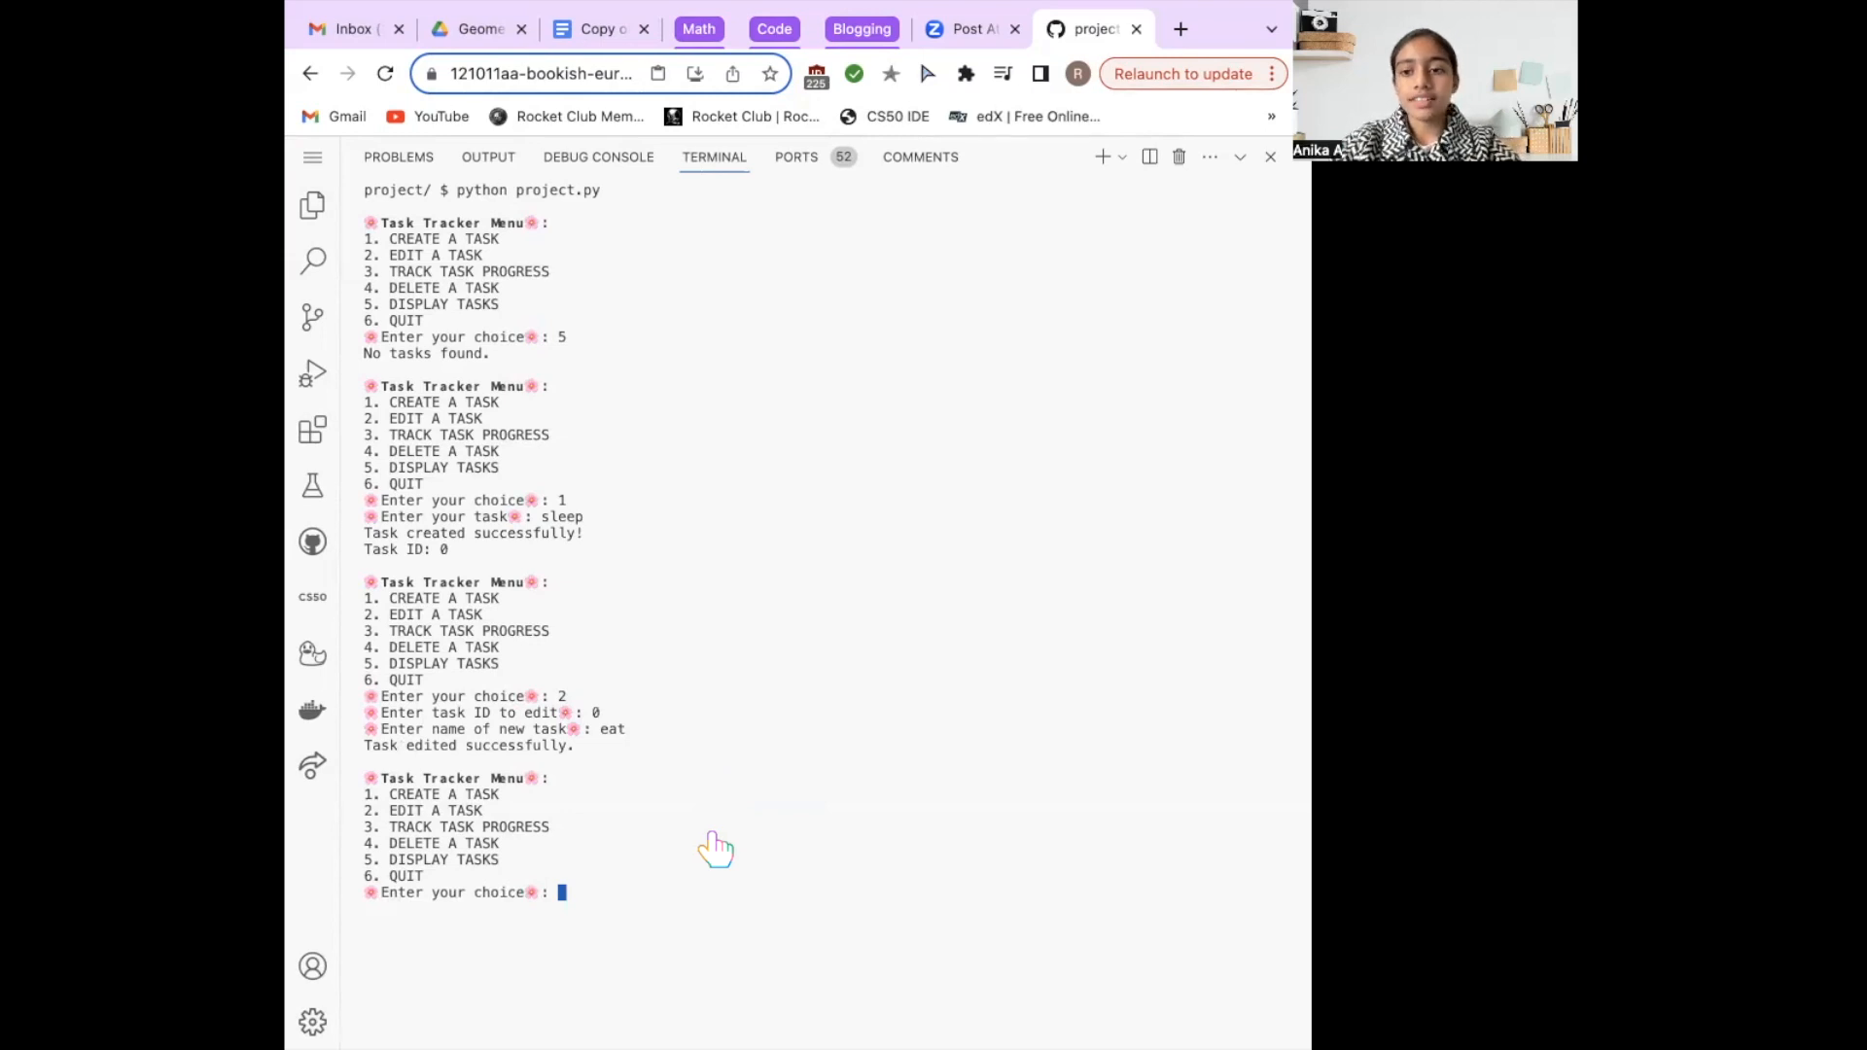
Step: Track progress for task 0 with option 3, setting it to 50%
type("3")
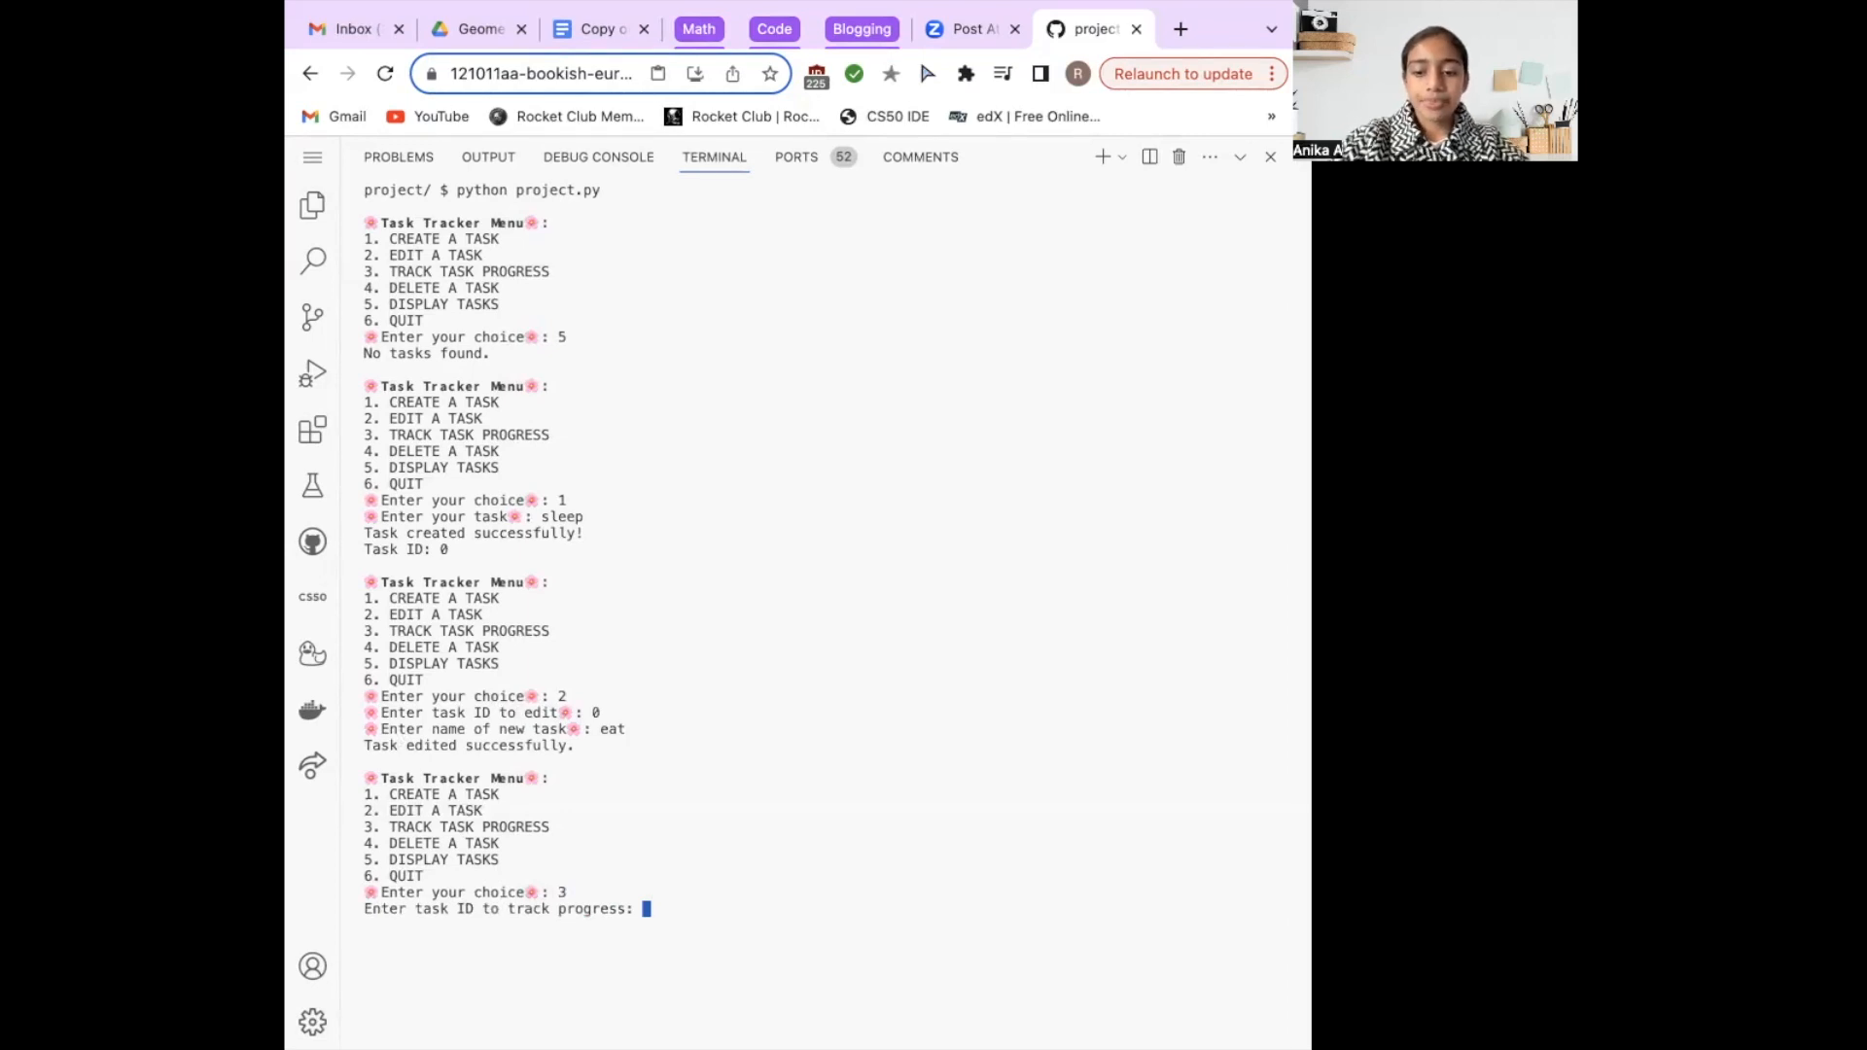
type("0")
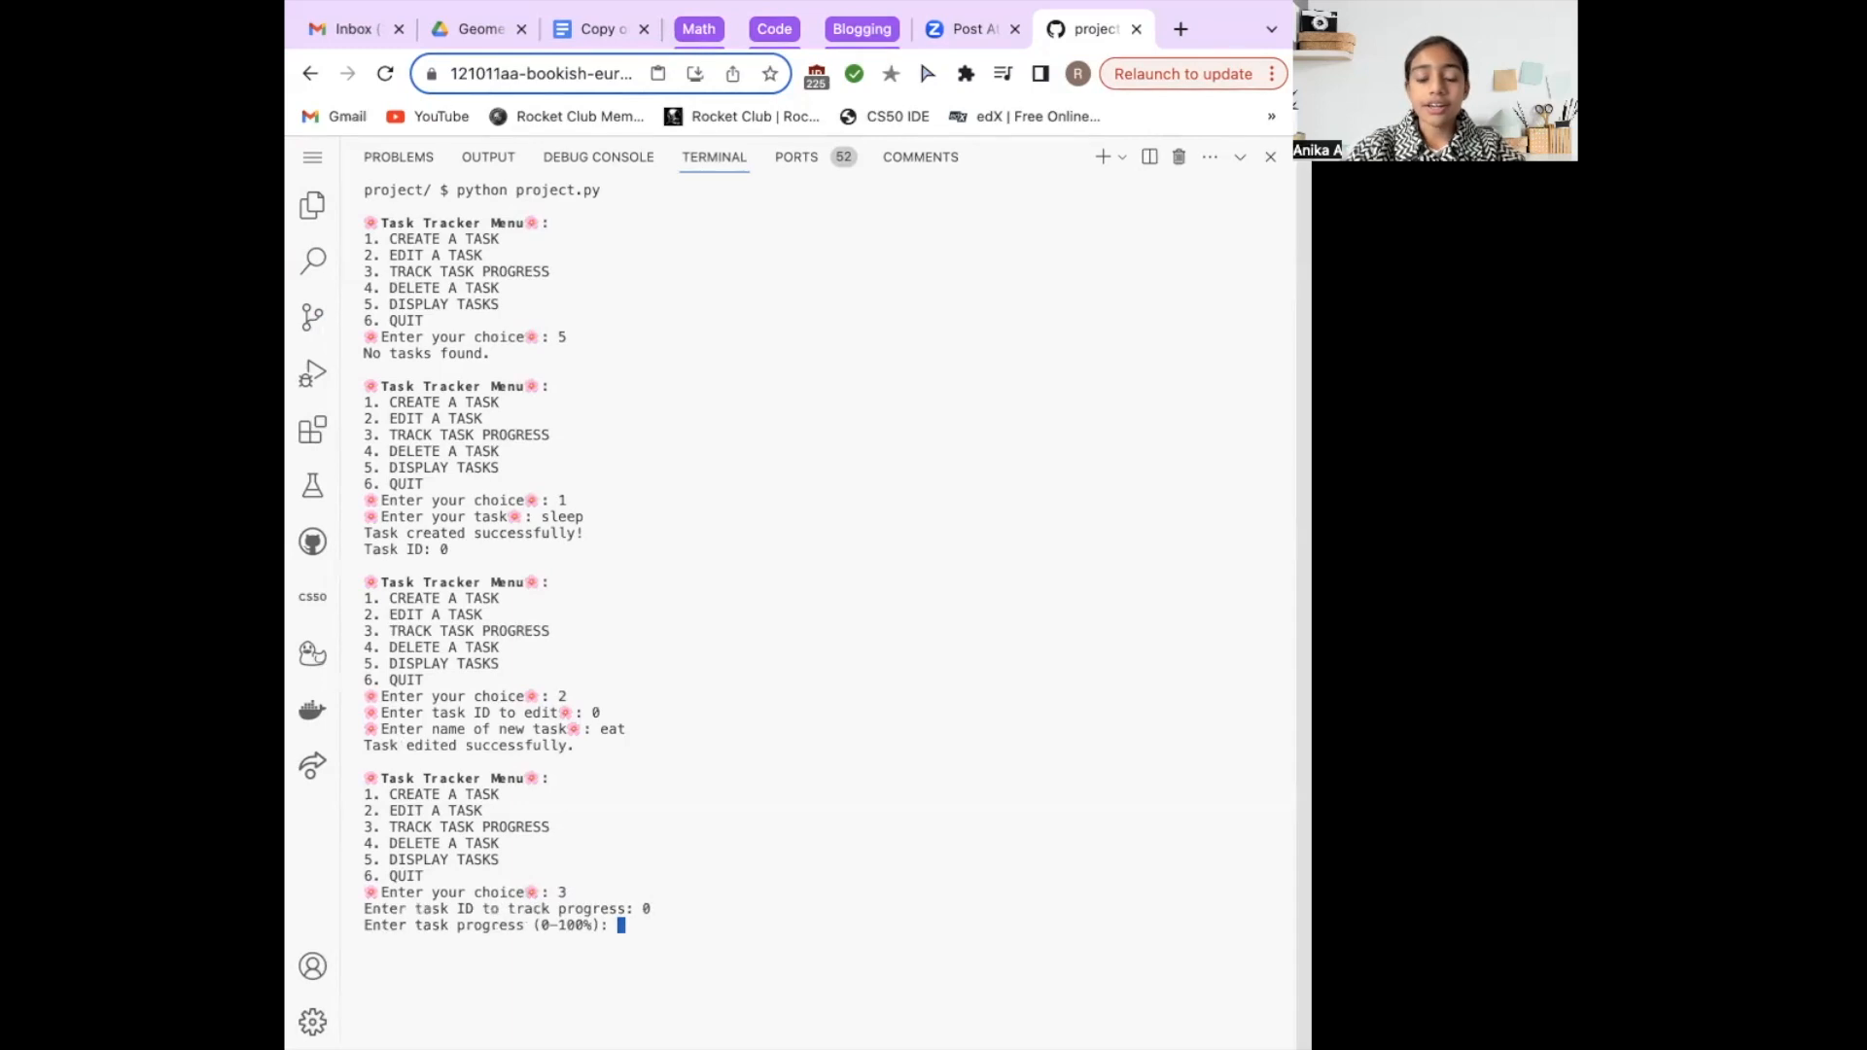
type("50")
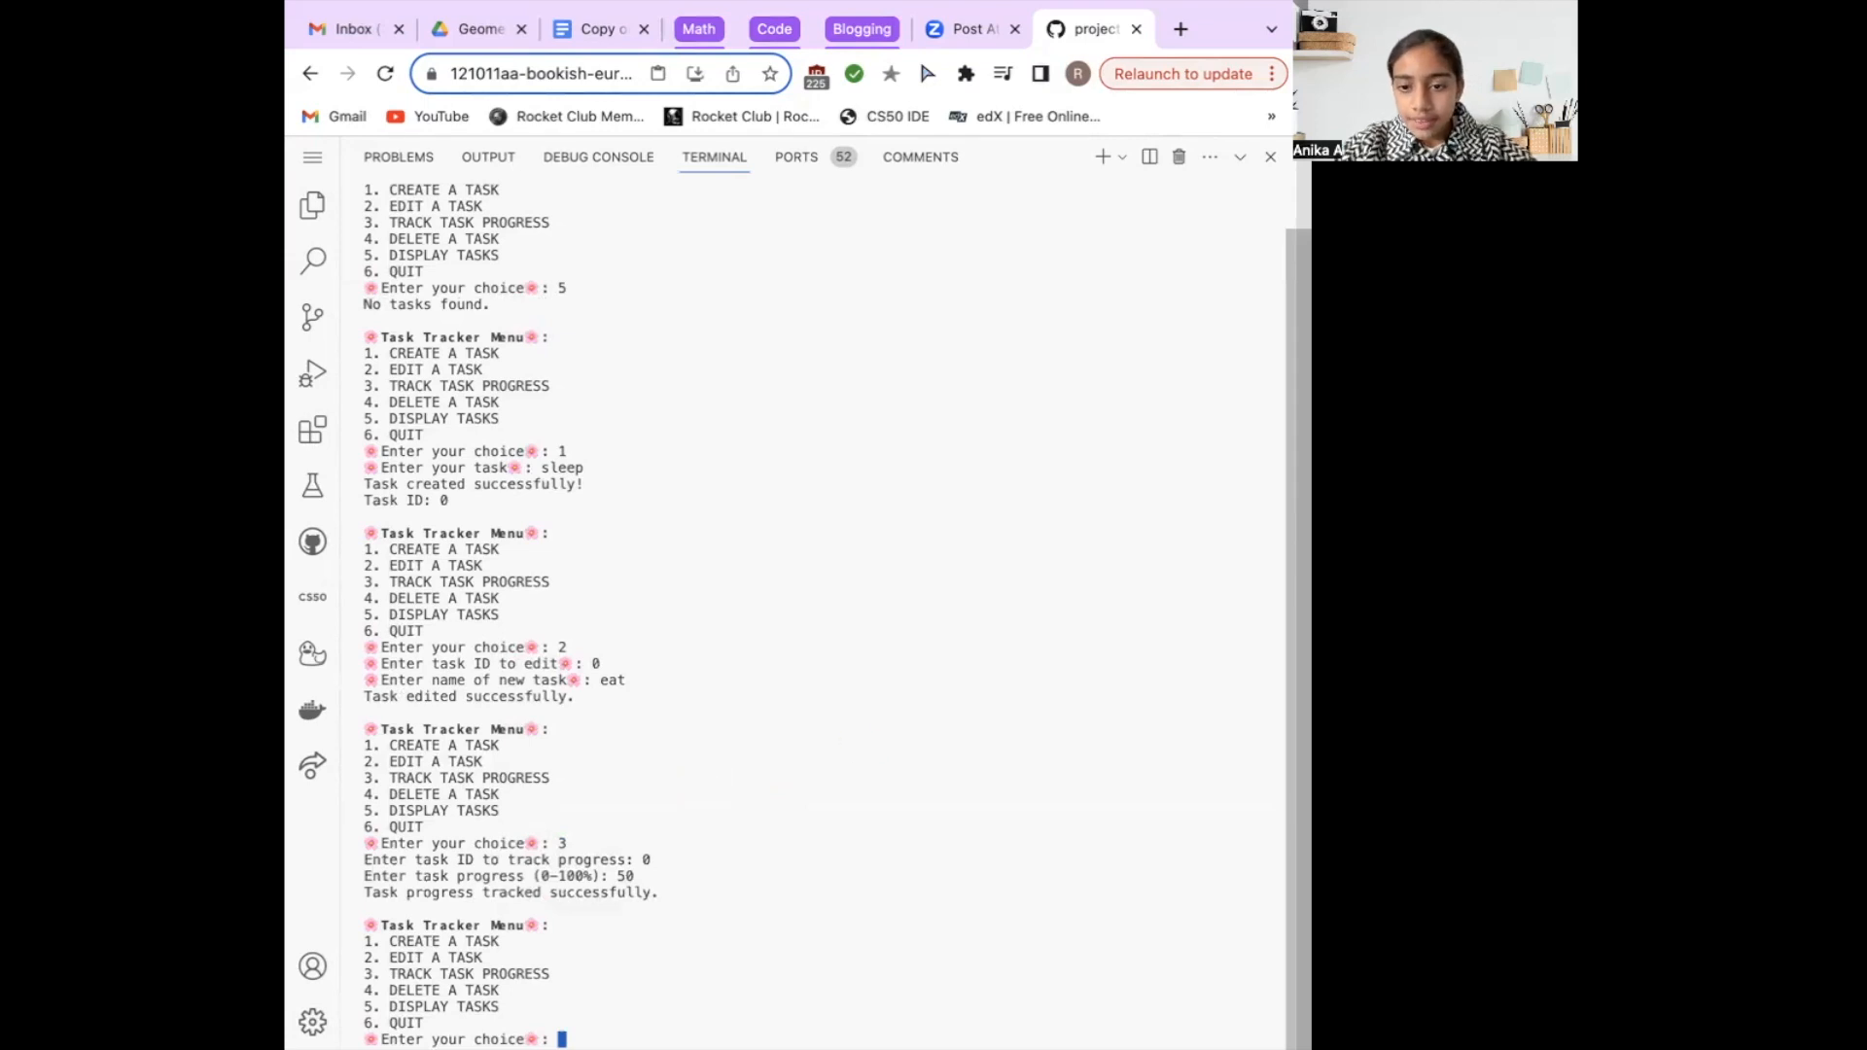
mouse_move(884, 868)
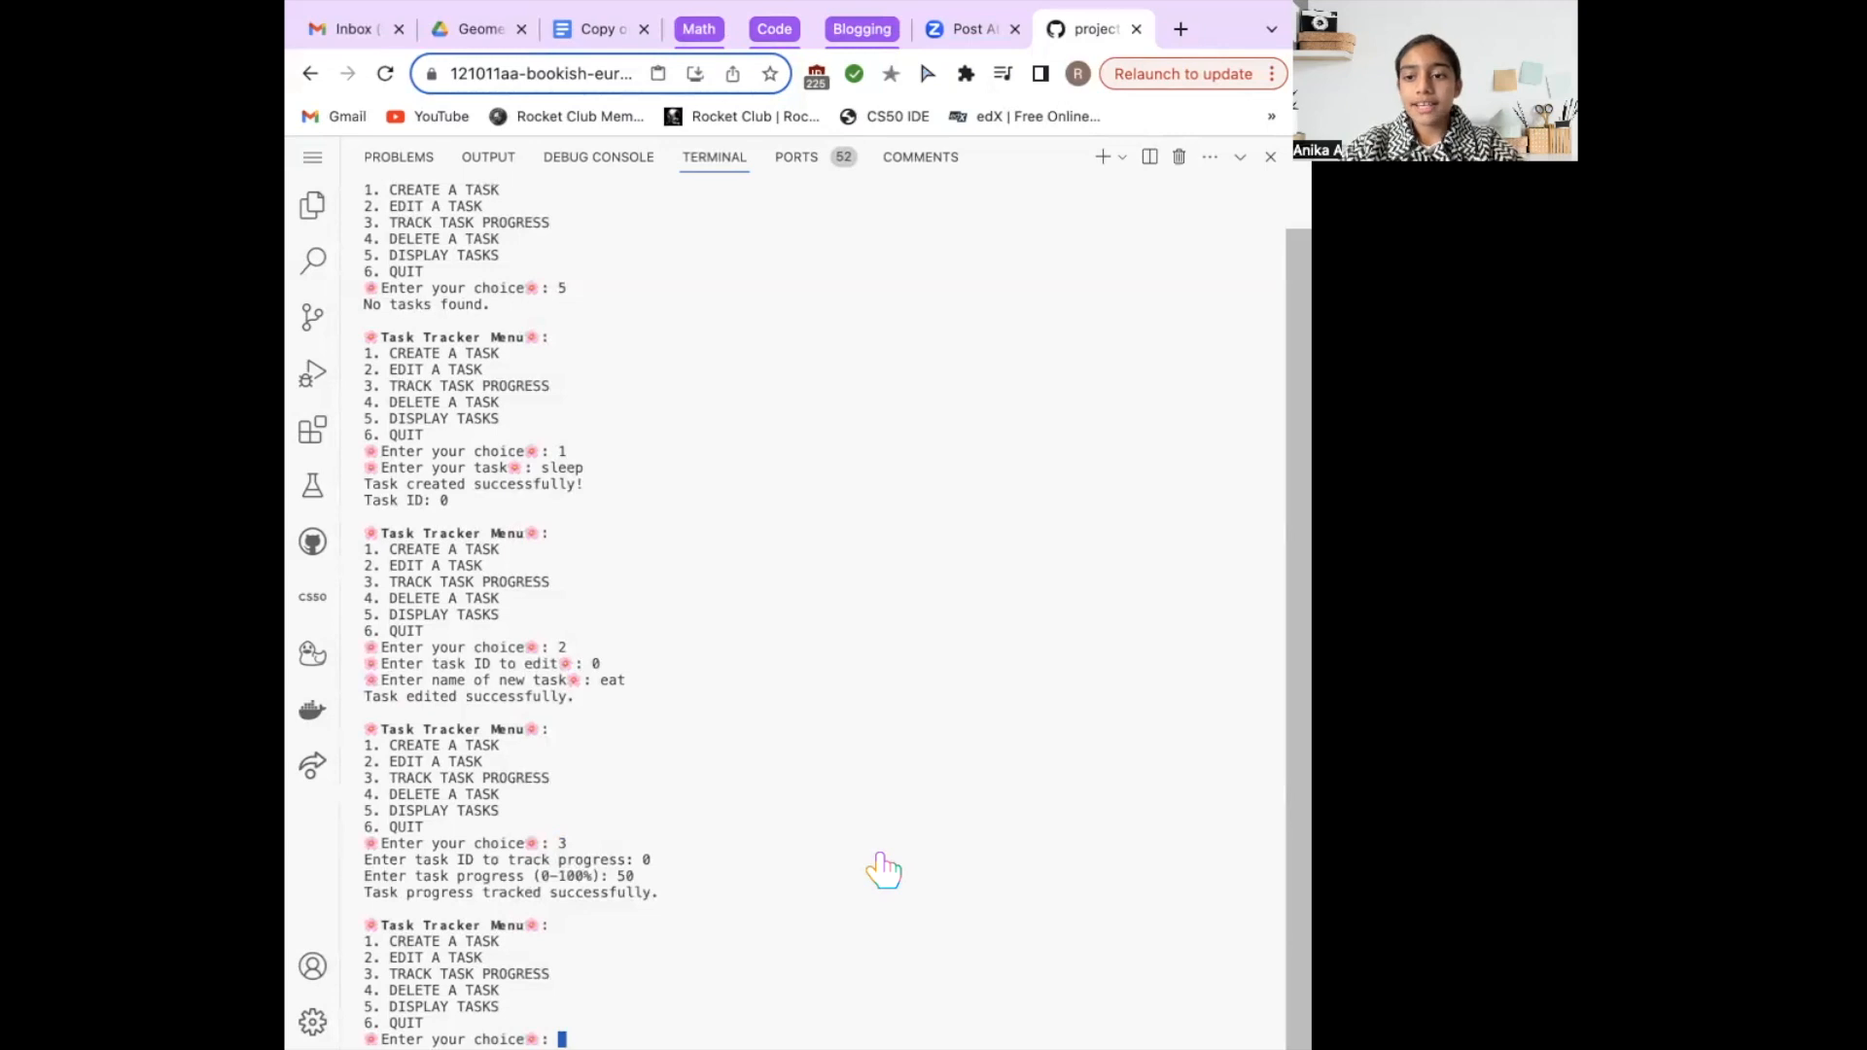
Step: Delete task 0 with option 4, then choose option 6 to quit
type("4")
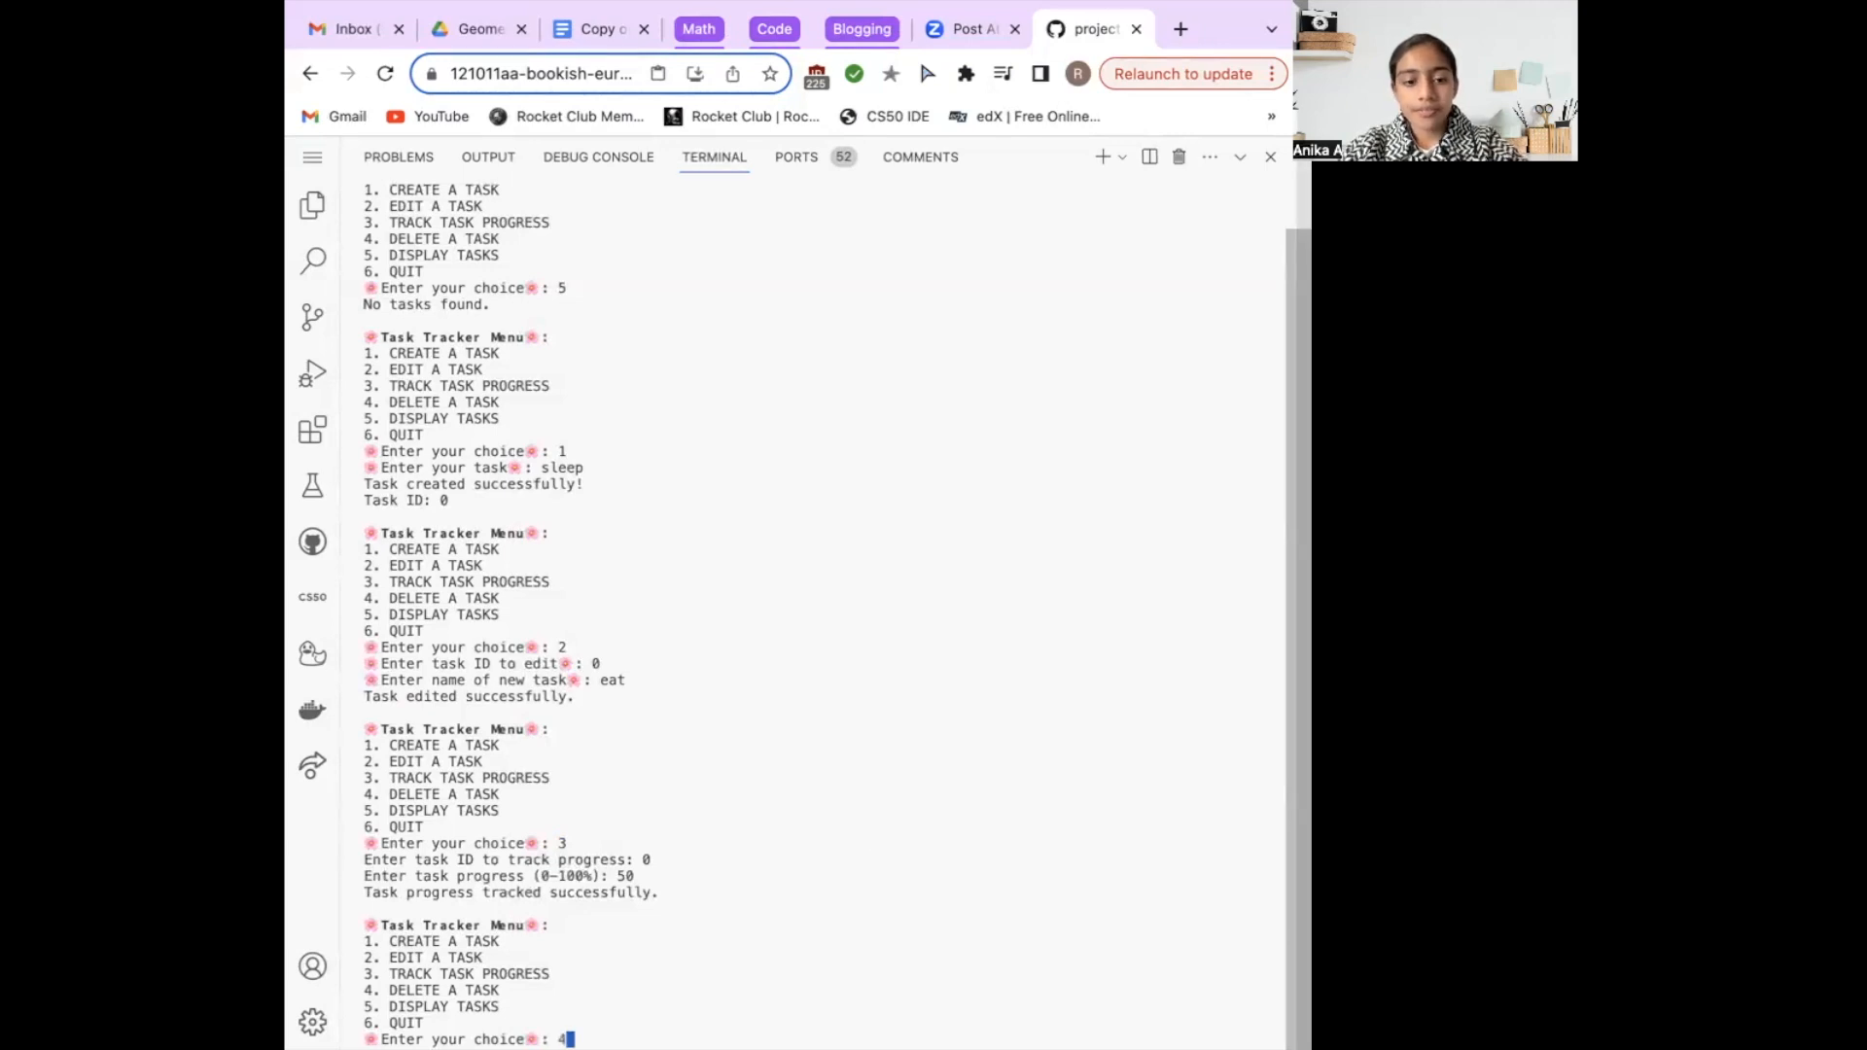
key("enter")
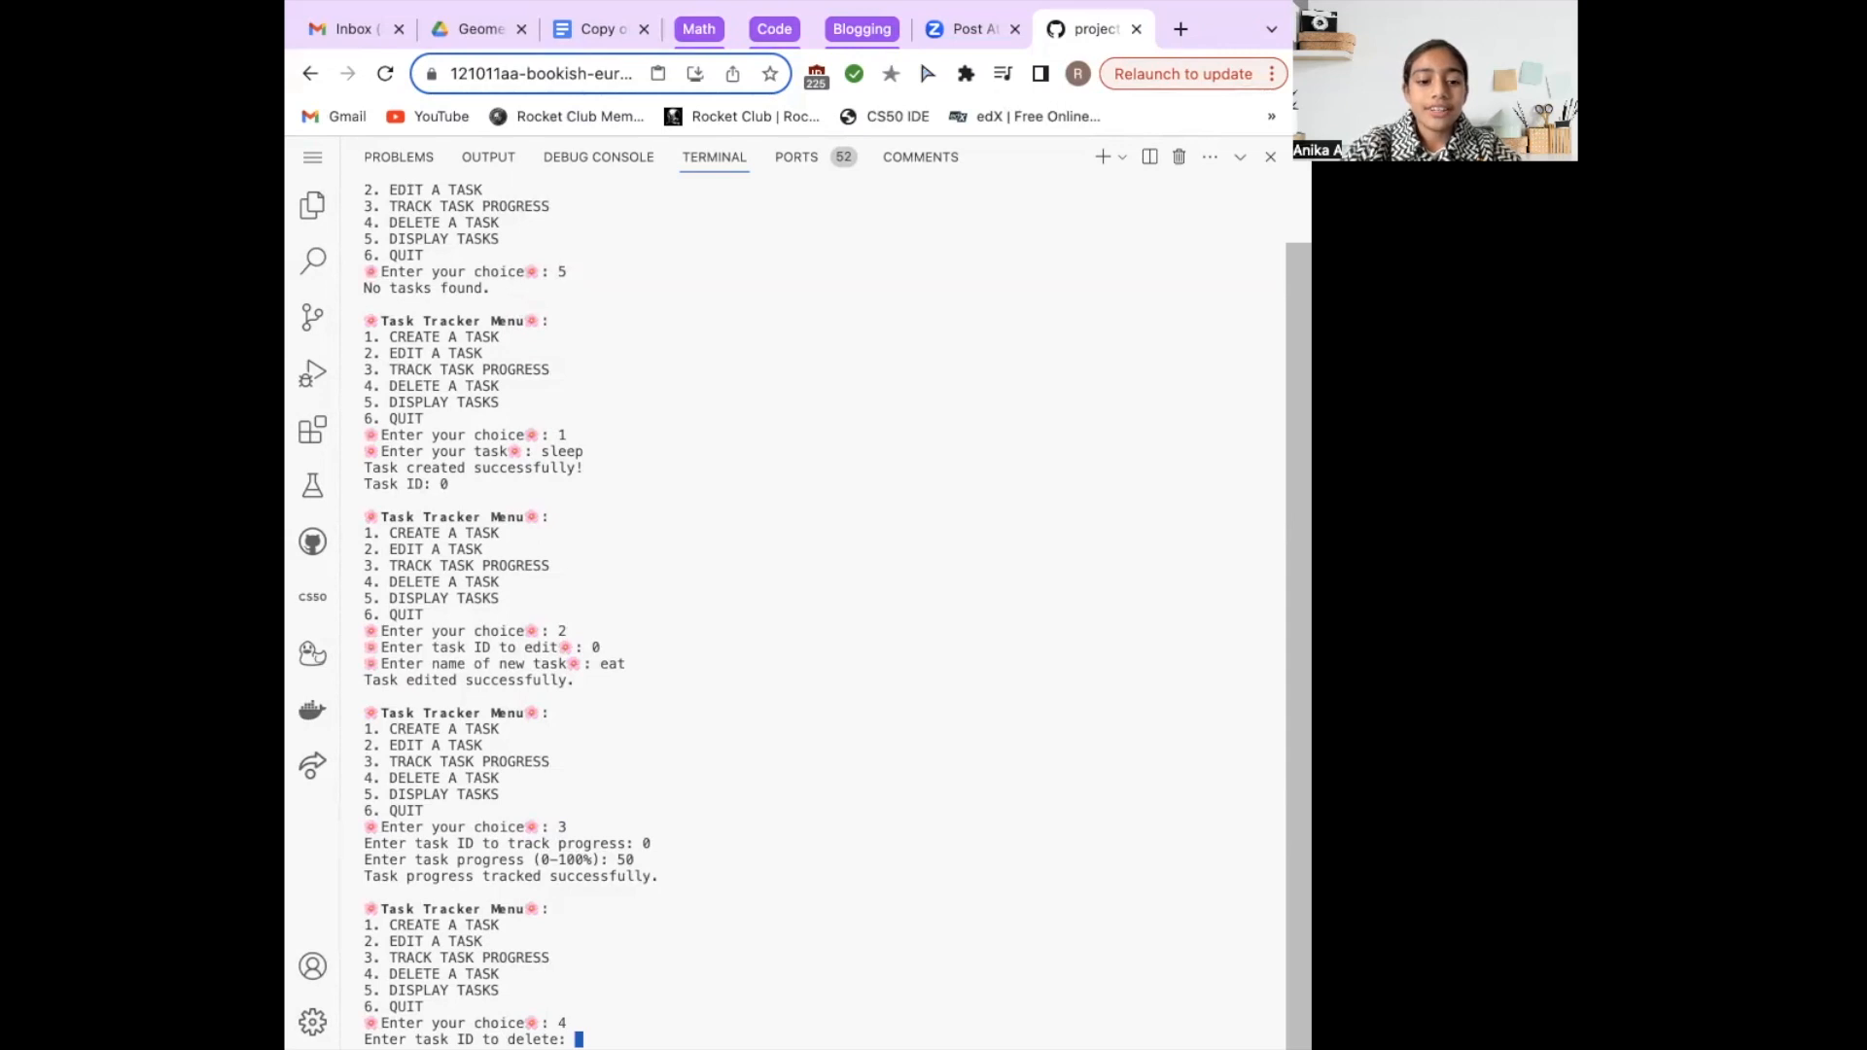
type("0")
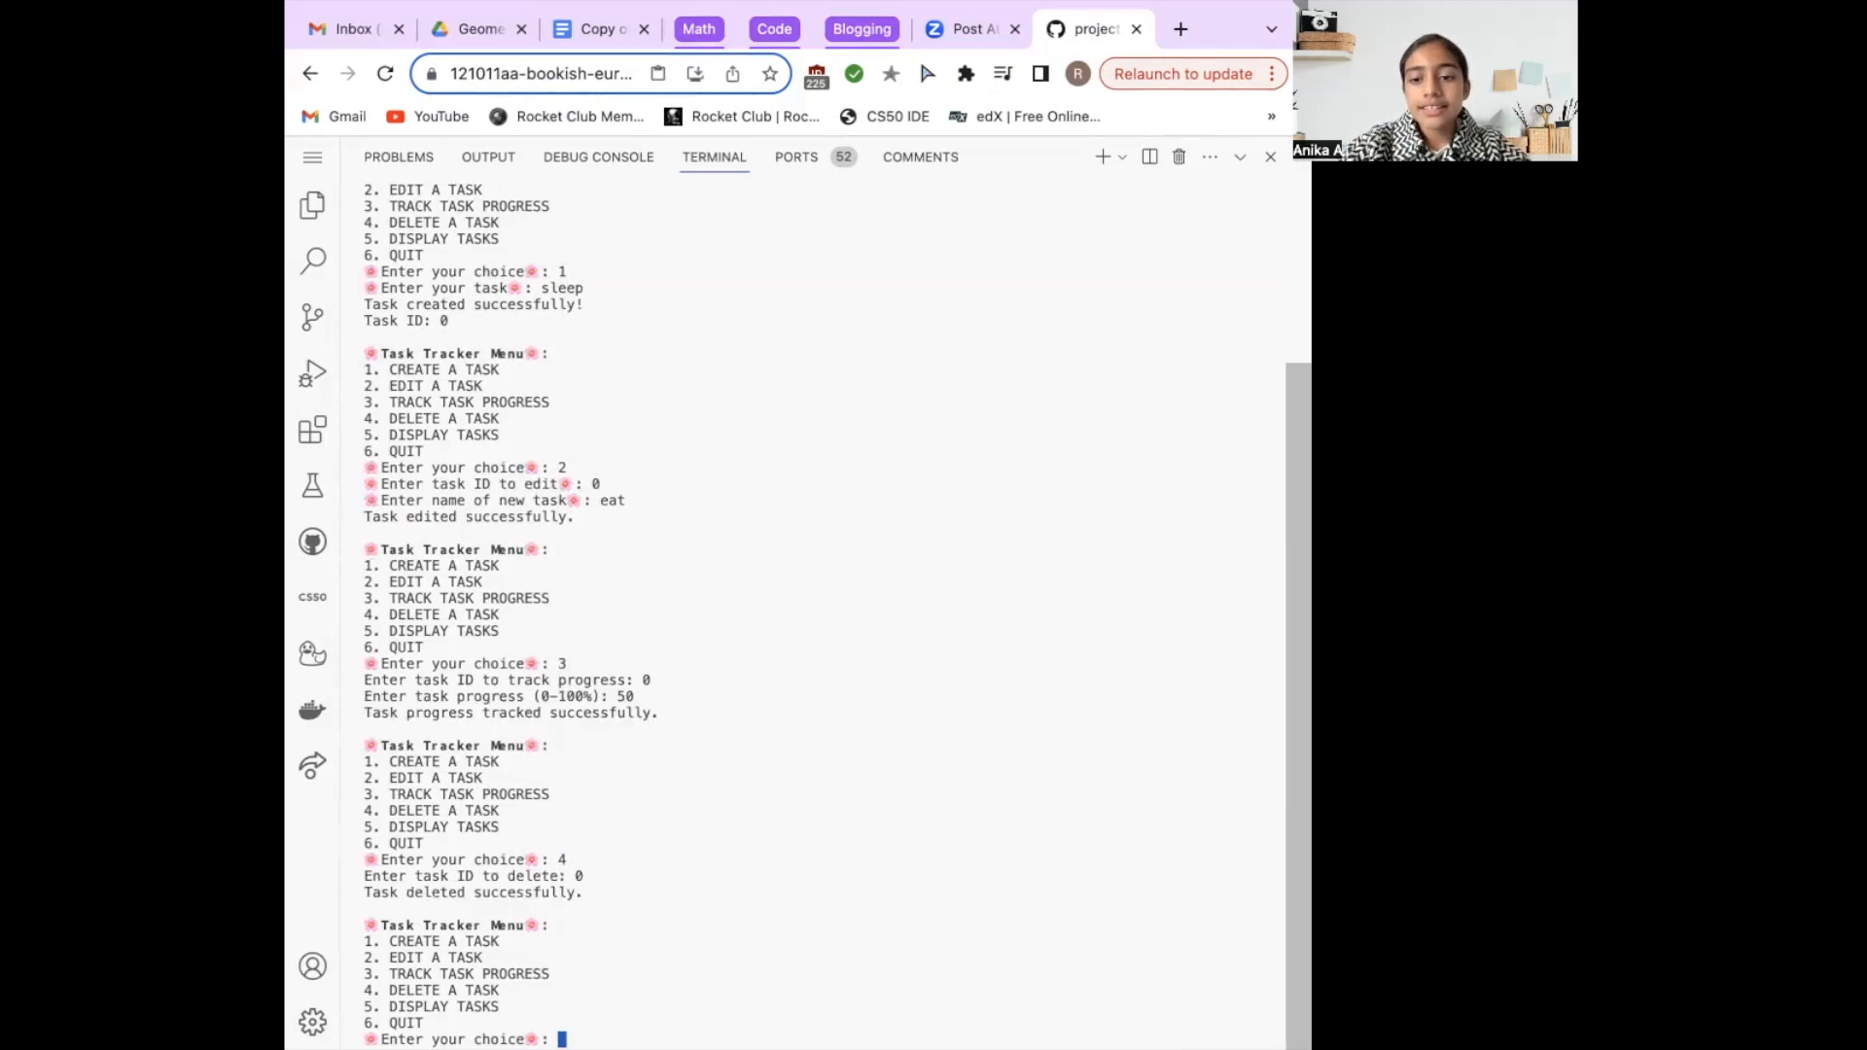
type("6")
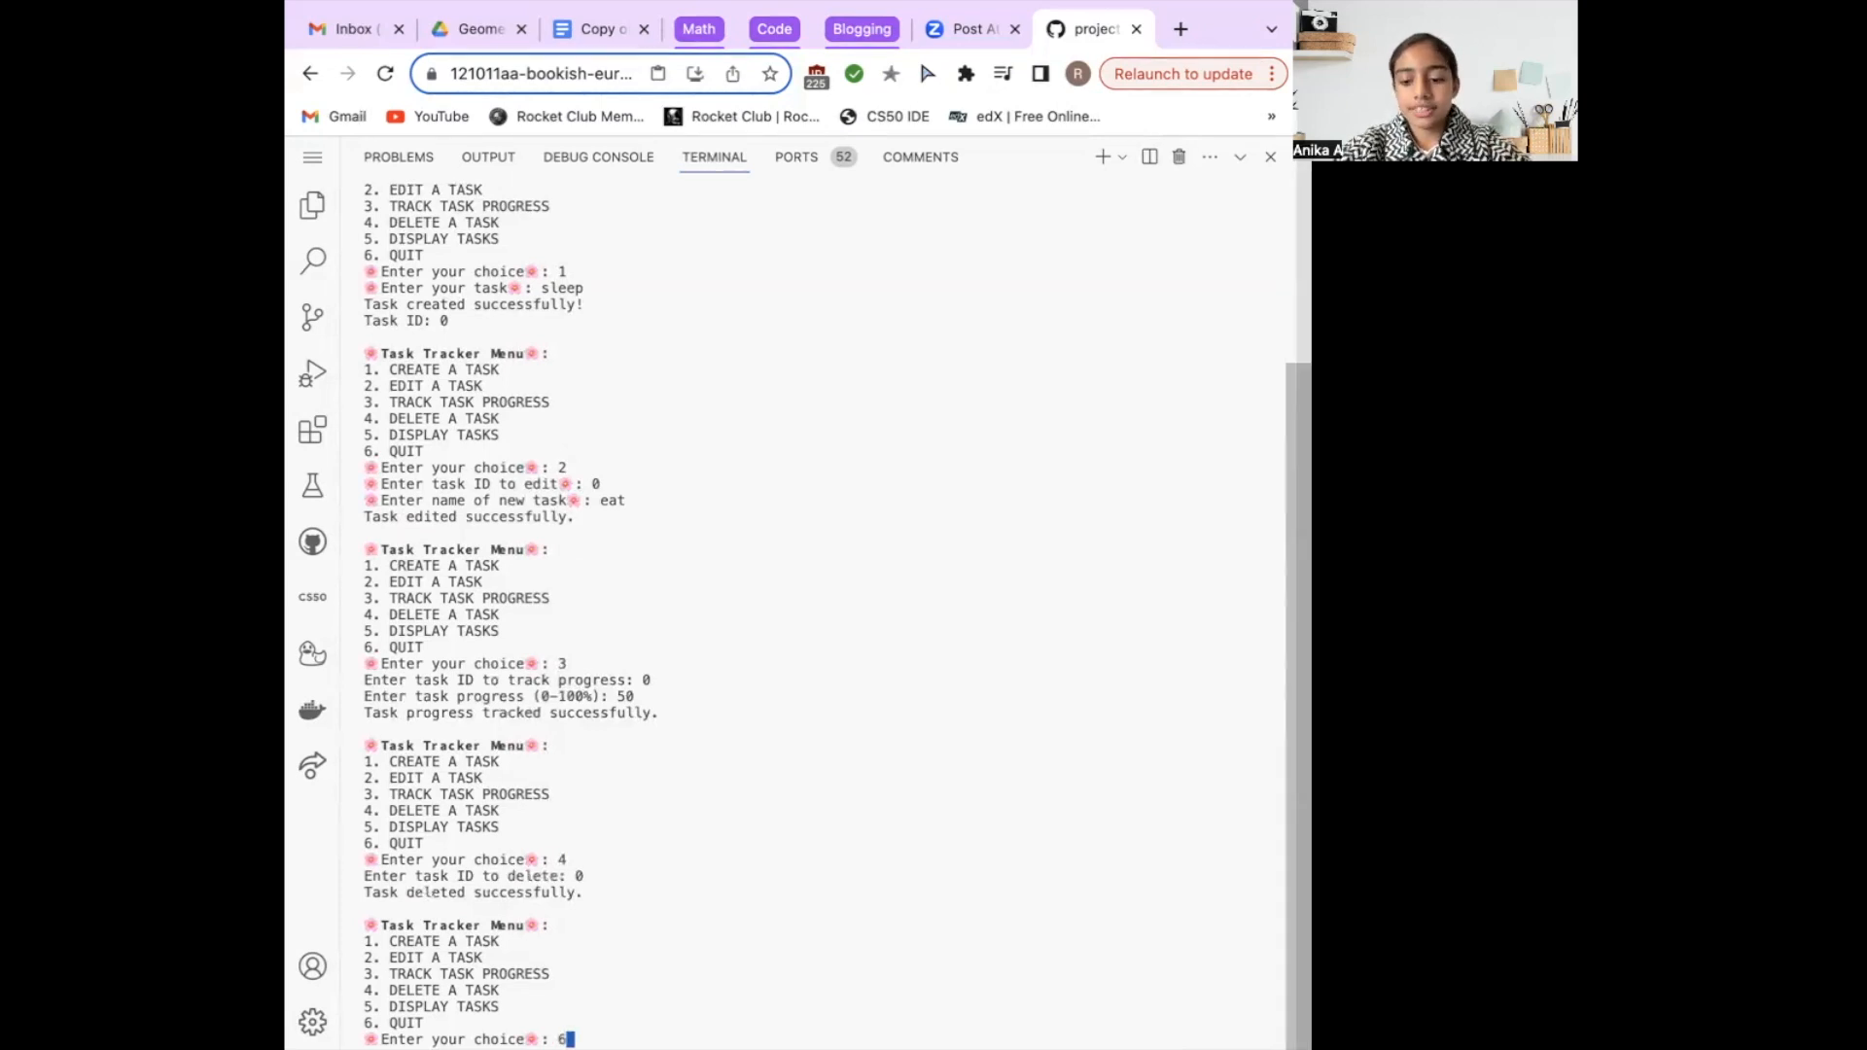